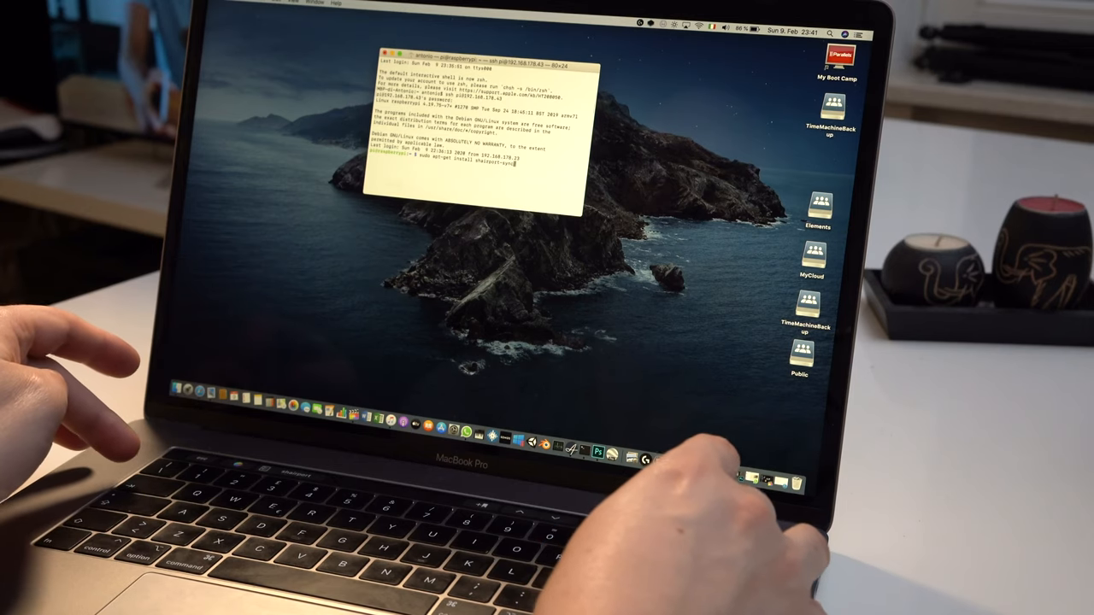
# Install shairport-sync on the Pi, then confirm Raspberrypi appears among the Mac's sound outputs.
pyautogui.press('Return')
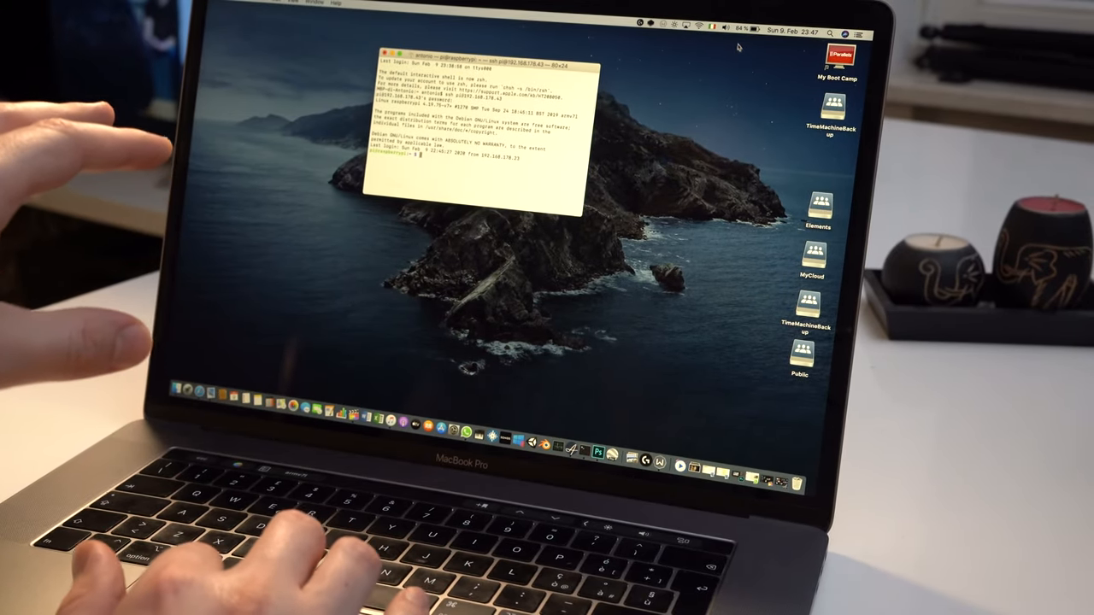
pyautogui.click(727, 23)
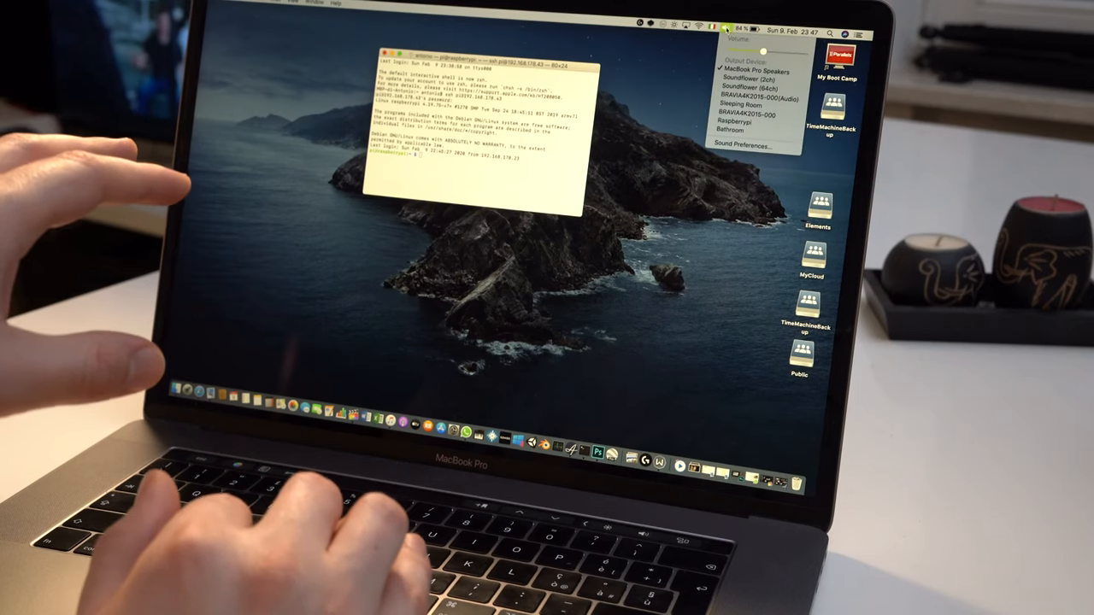
pyautogui.moveTo(751, 97)
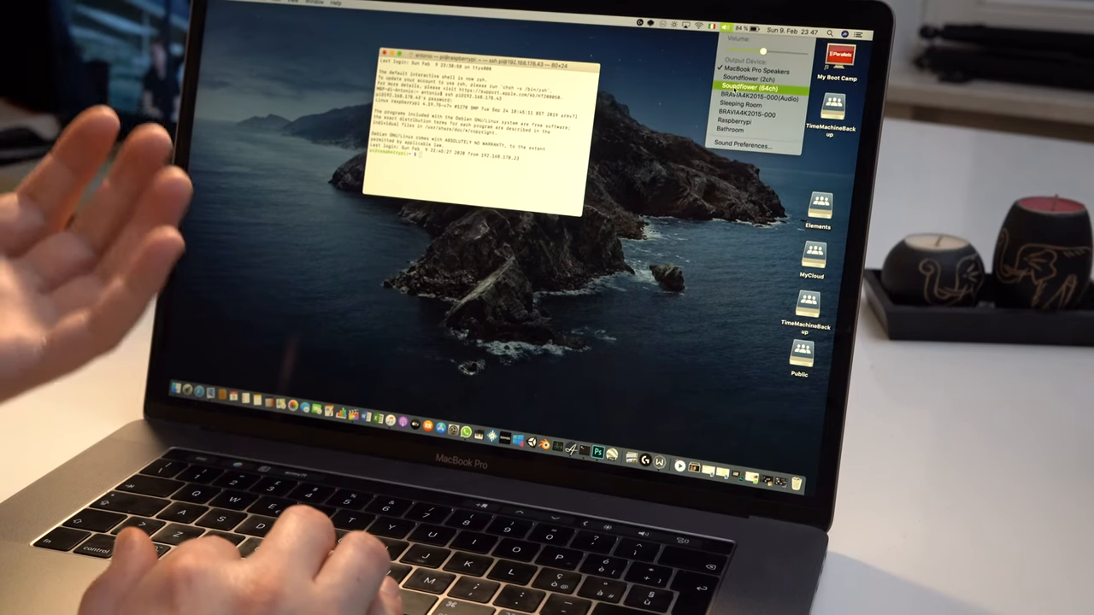